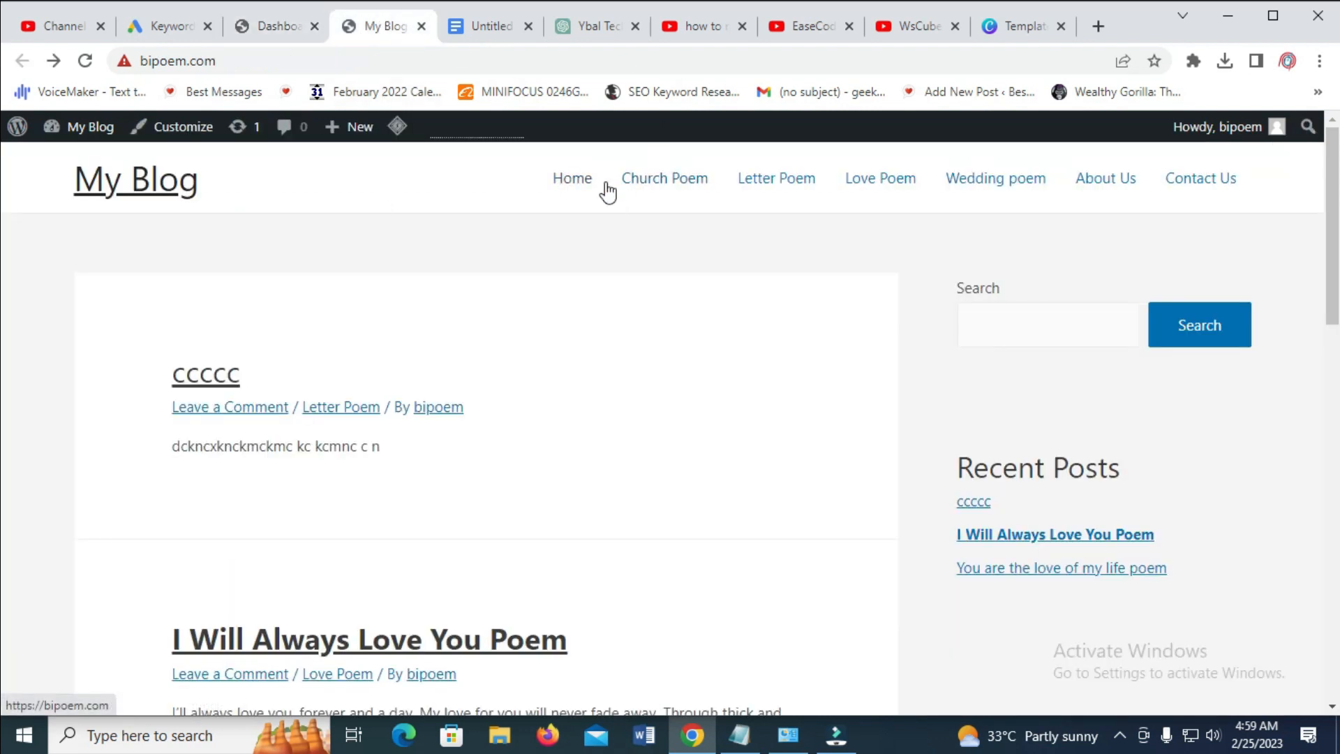
mouse_move(880, 178)
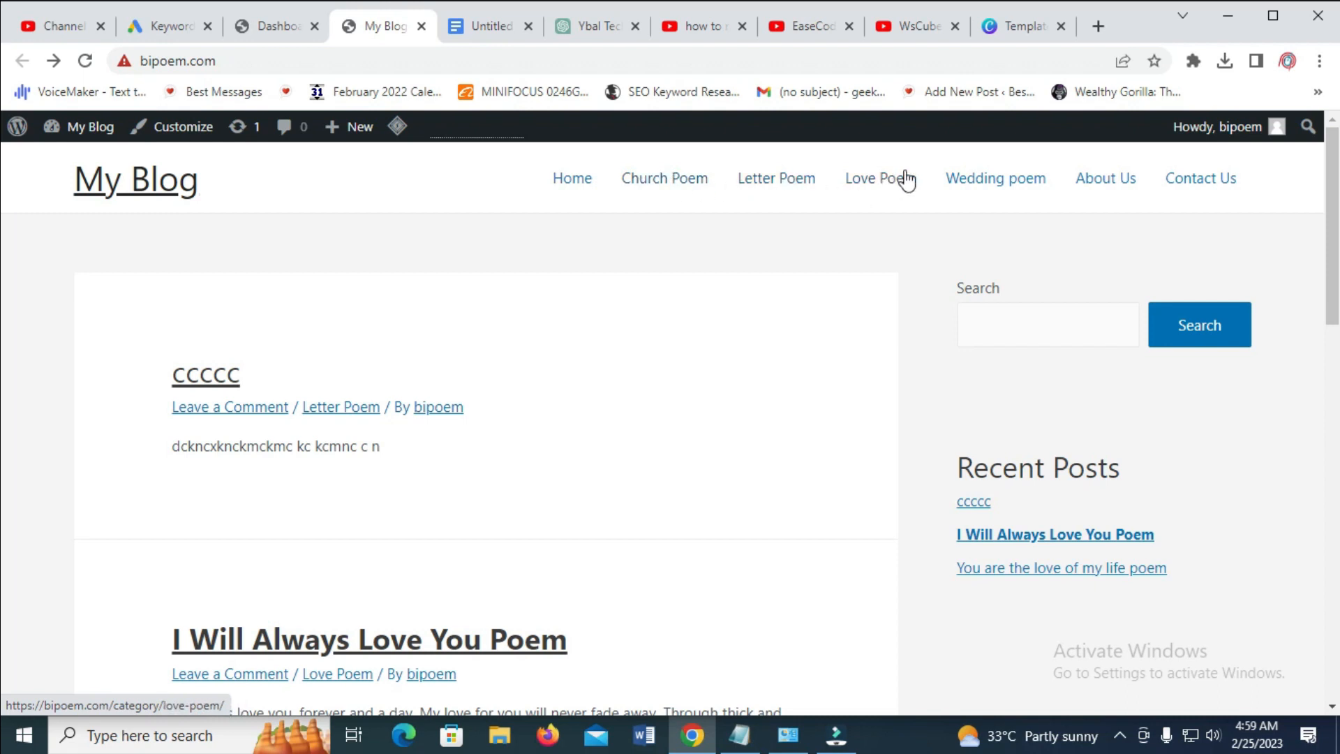
mouse_move(748, 212)
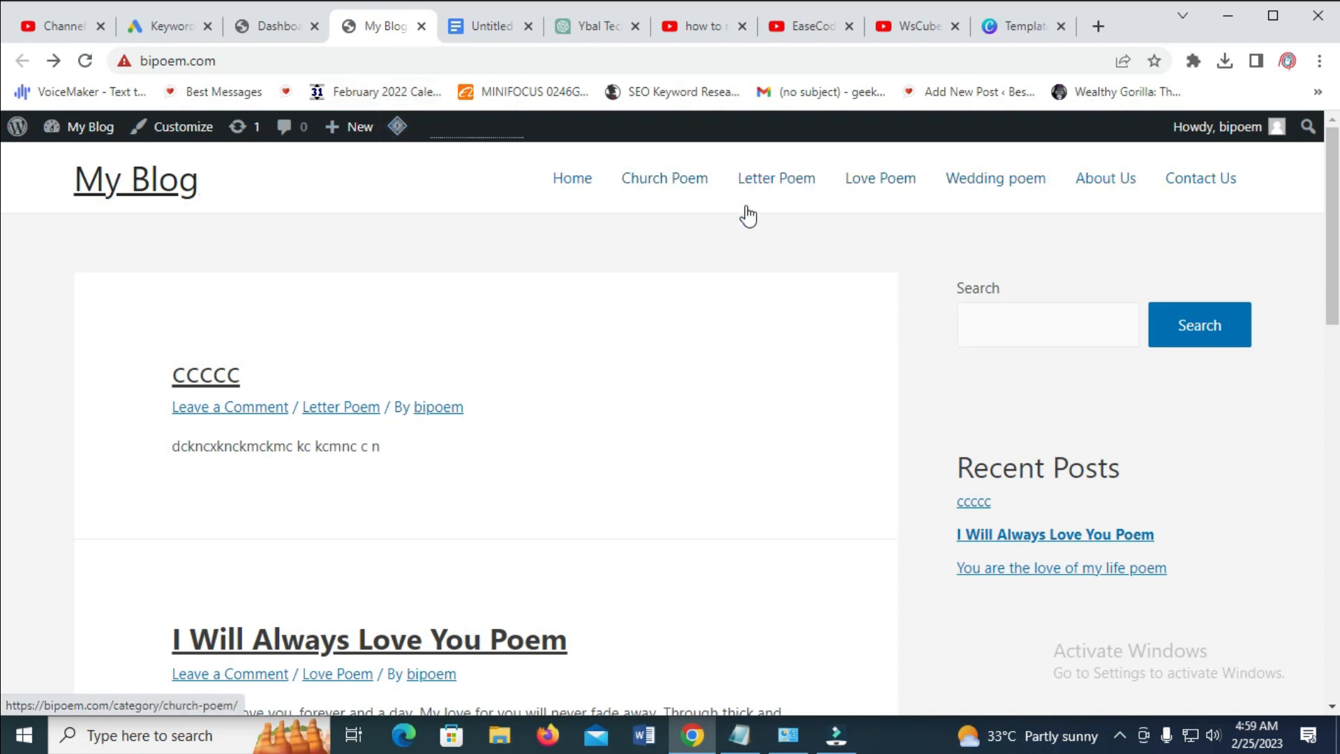
mouse_move(479, 186)
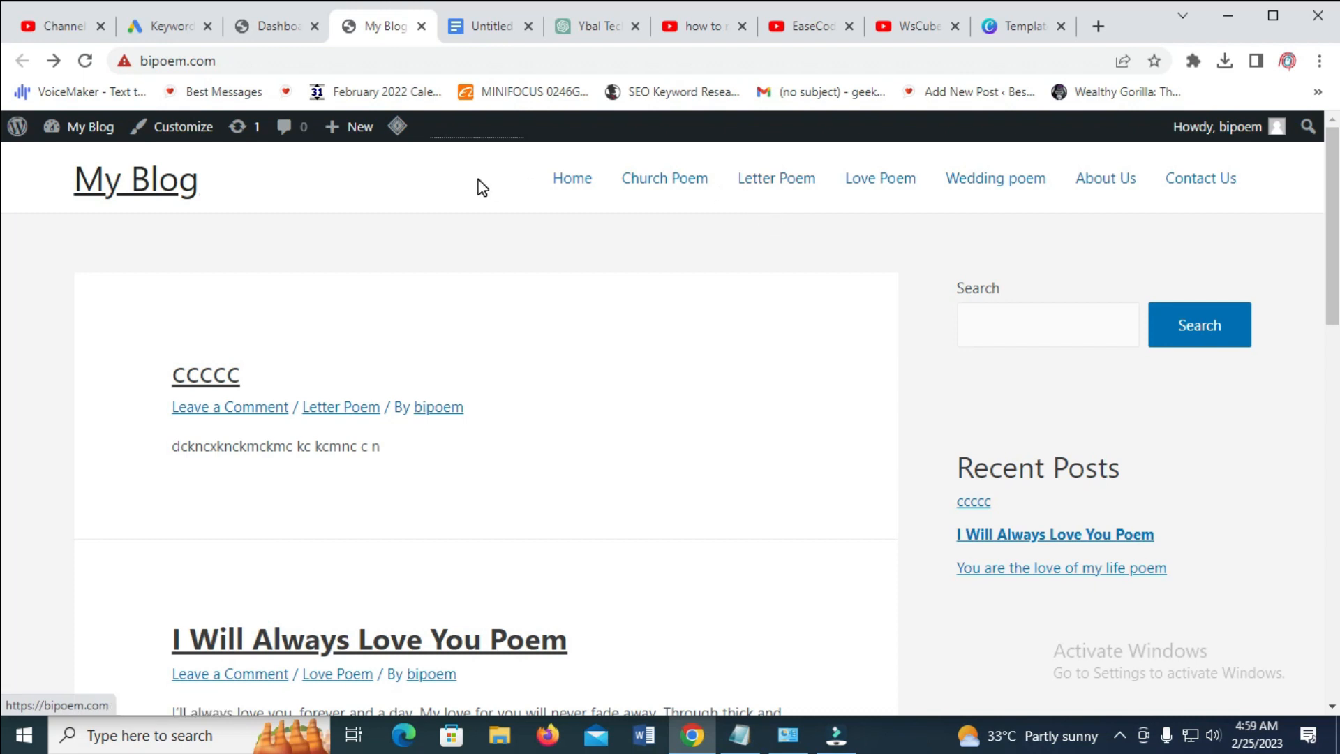
- From the admin Dashboard, open Appearance > Menus to view the Home Menu's item order
click(274, 26)
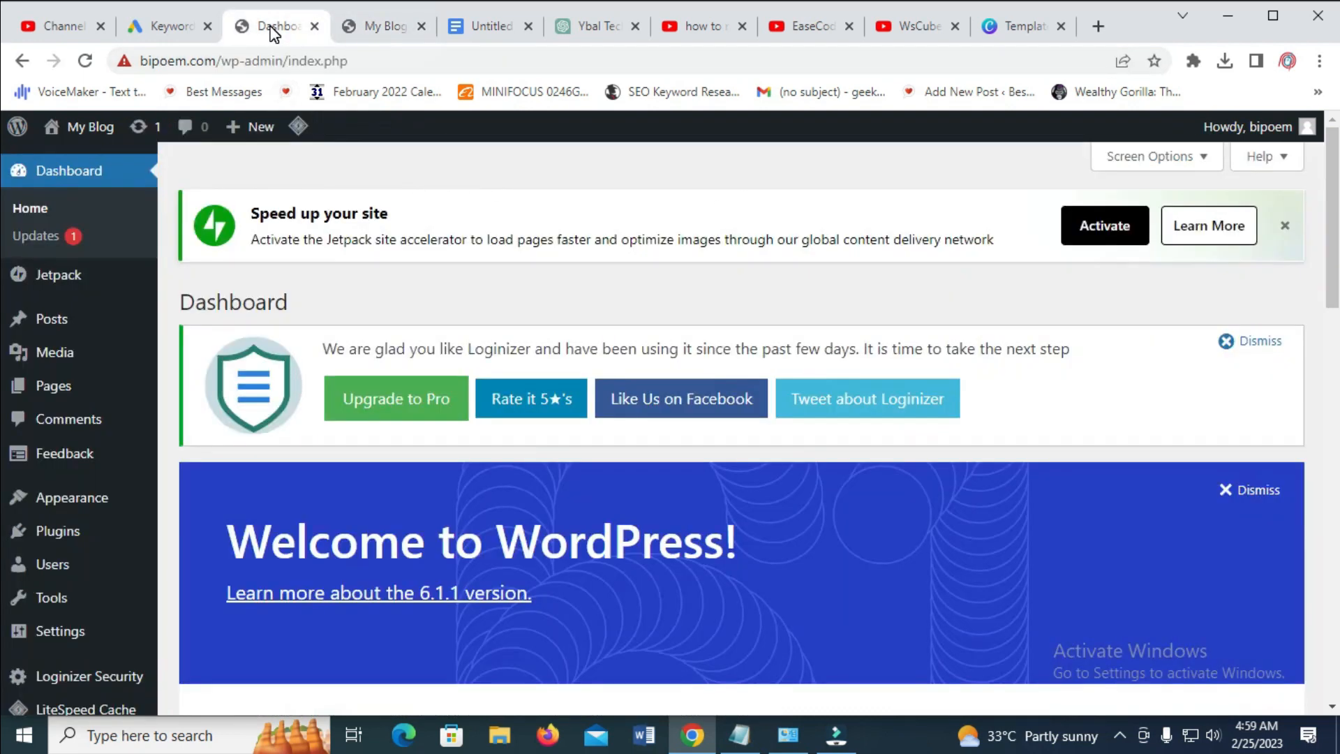
click(31, 354)
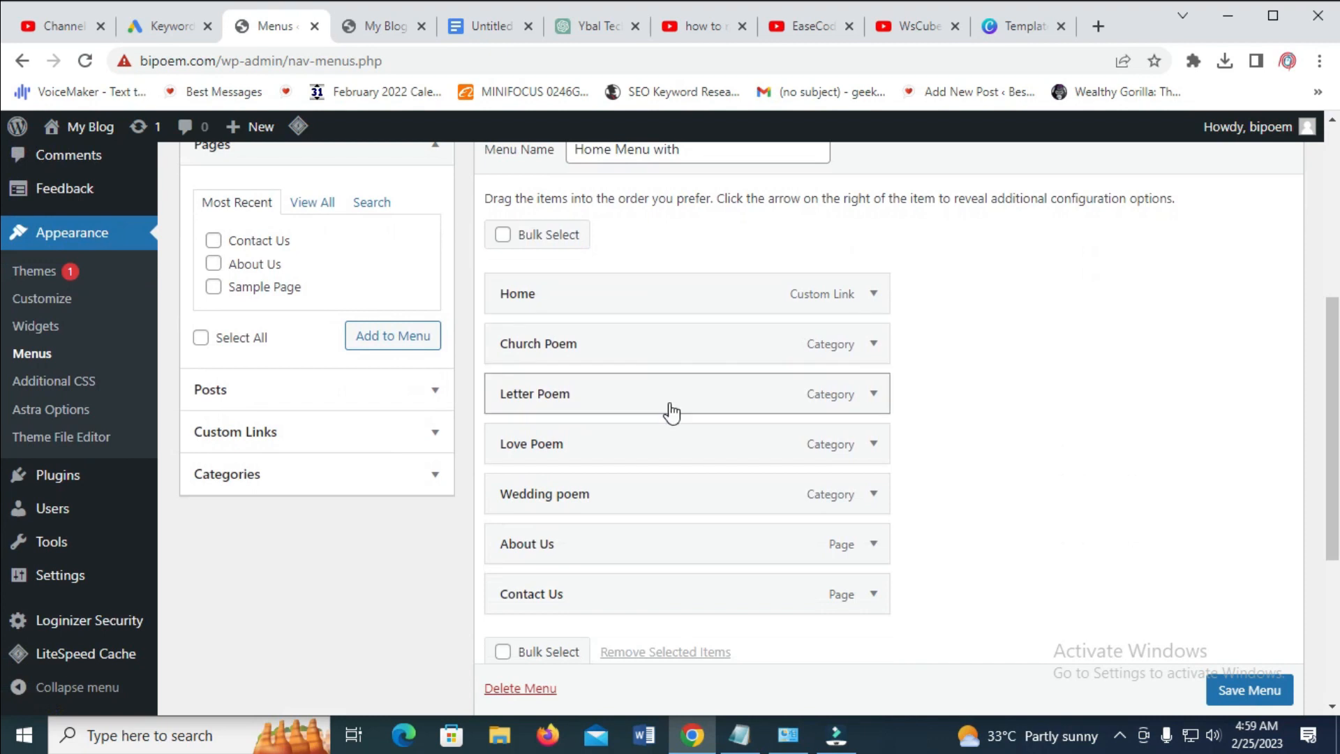
- Save the reordered Home Menu, with Contact Us nested under About Us, and check the live site
scroll(down, 3)
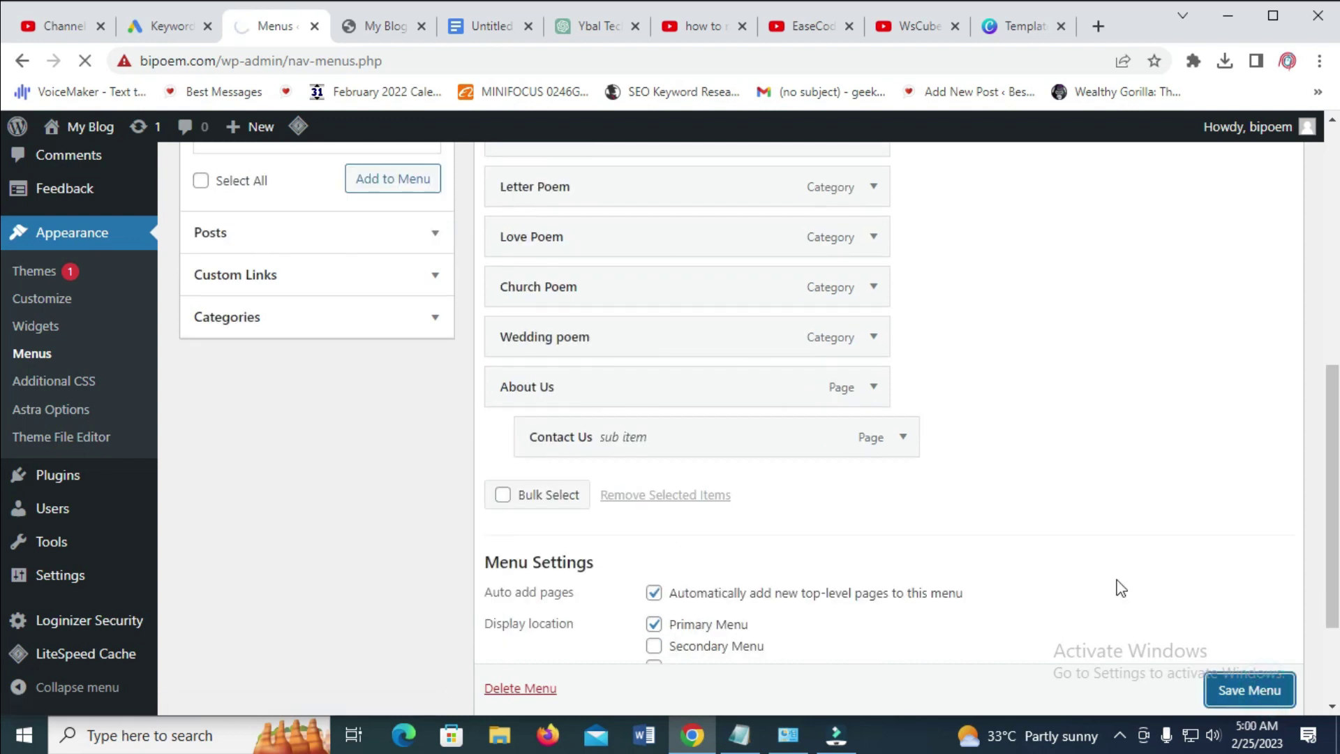
click(1248, 690)
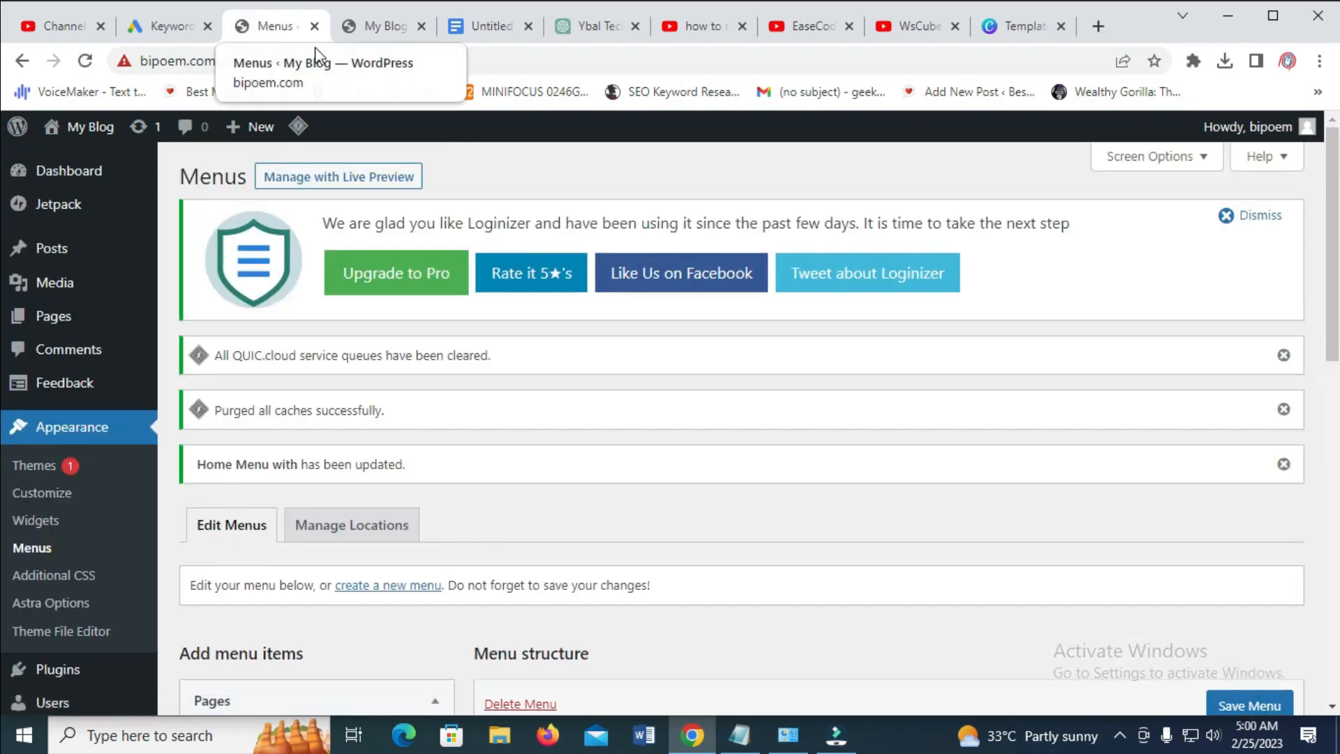
click(380, 26)
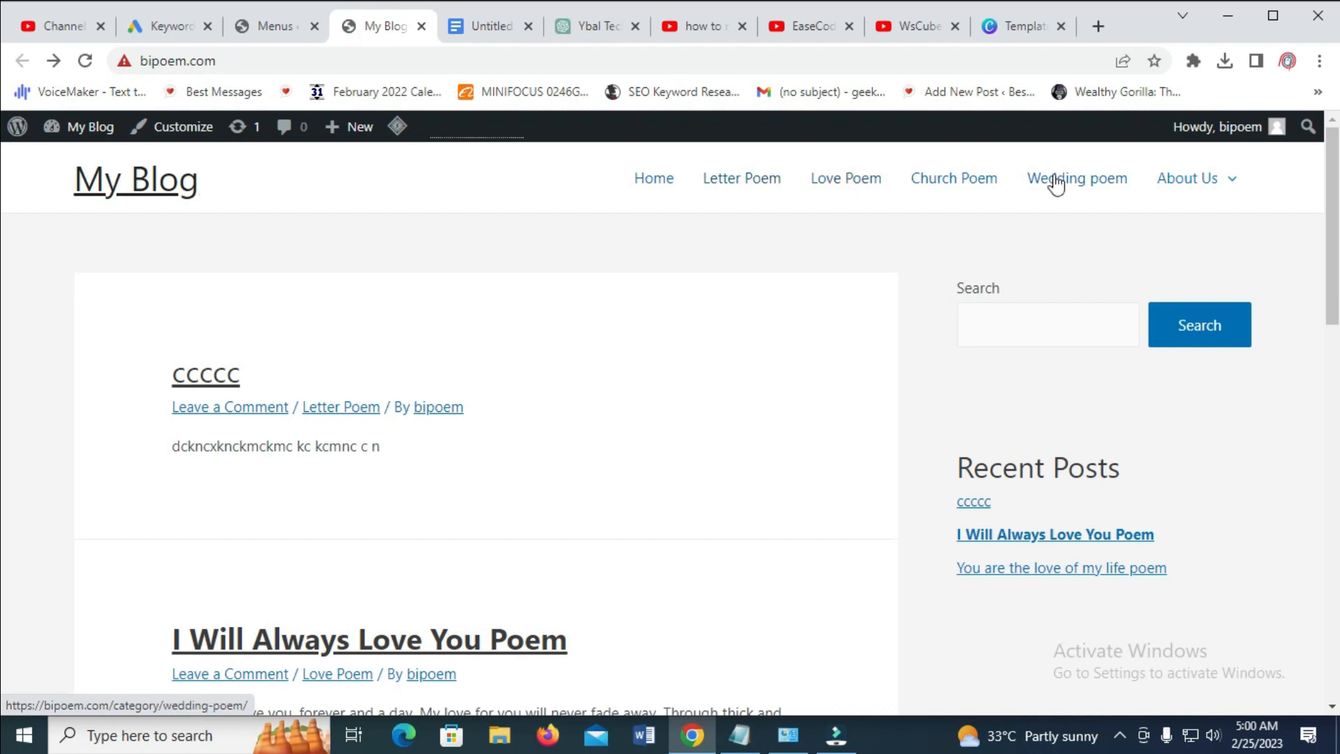
mouse_move(601, 181)
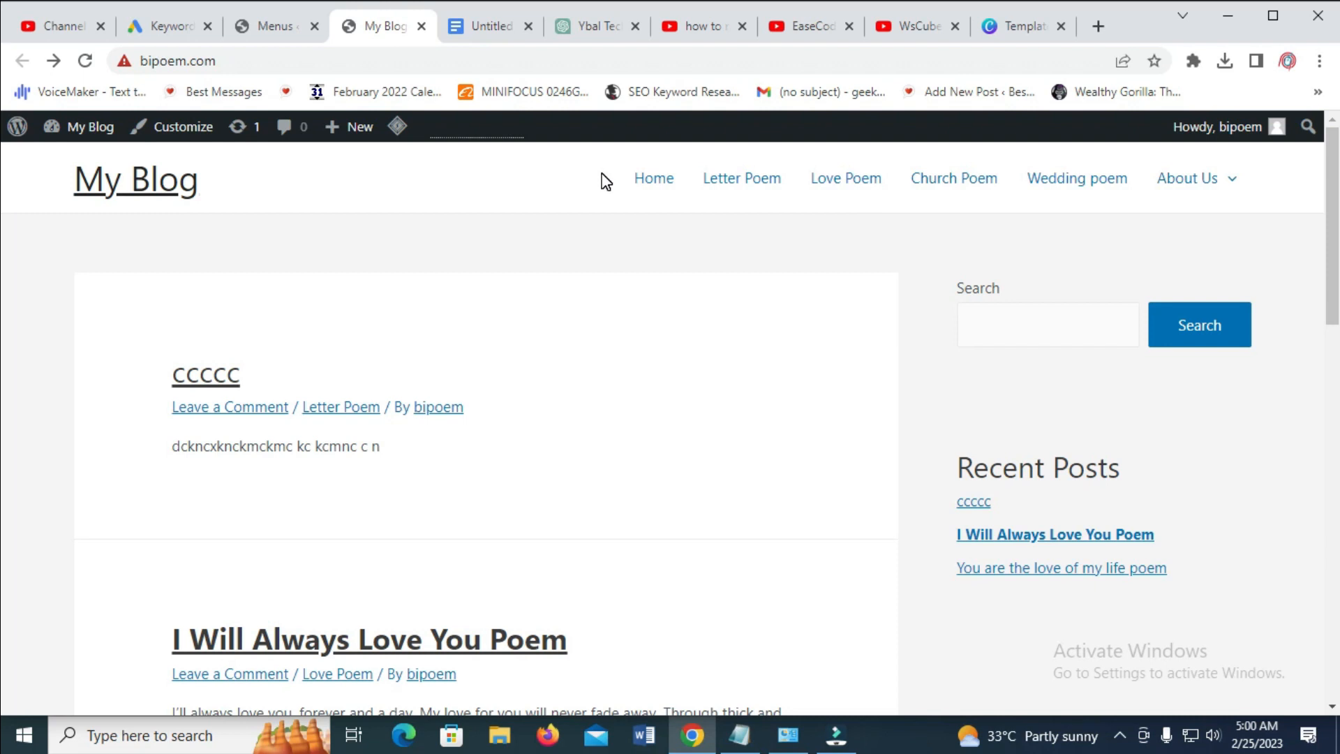
mouse_move(731, 305)
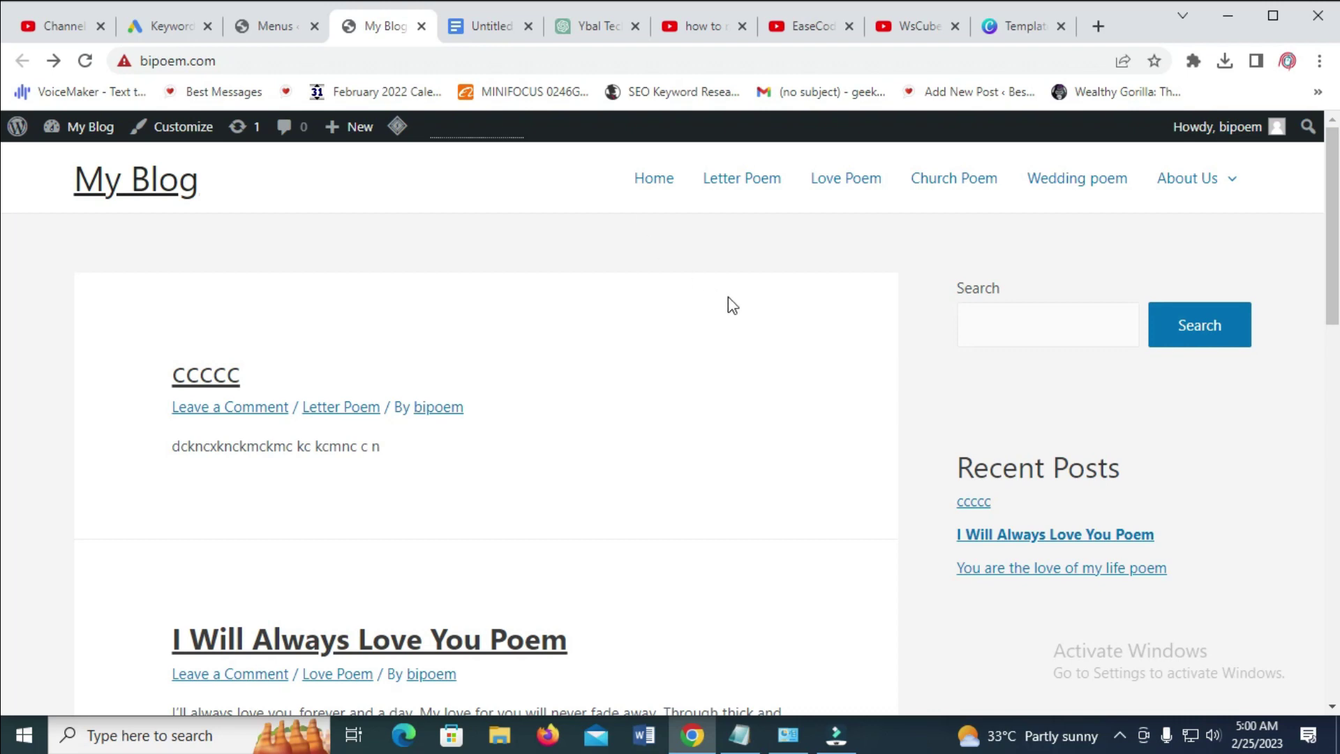